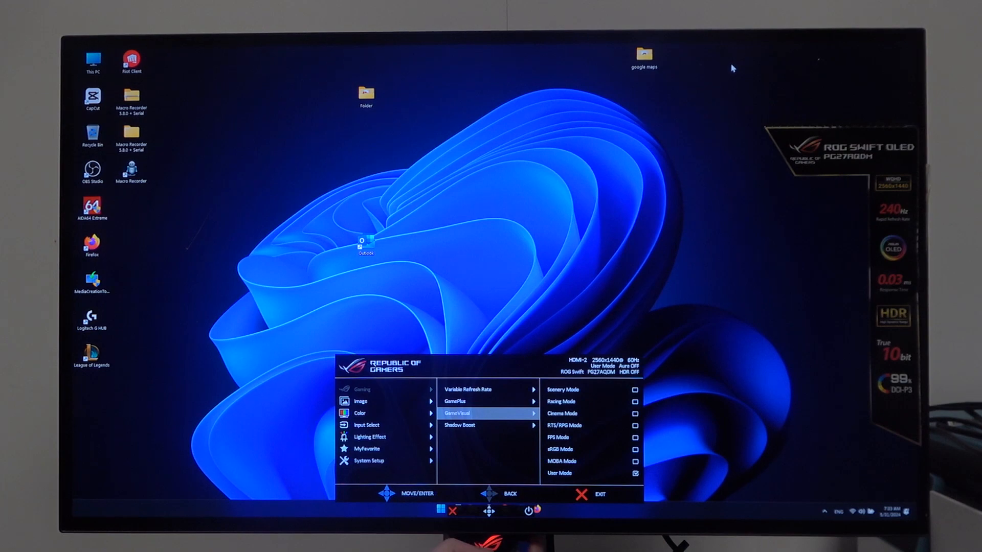
- Return from the GameVisual modes to Variable Refresh Rate, shown On with FreeSync Premium
click(489, 494)
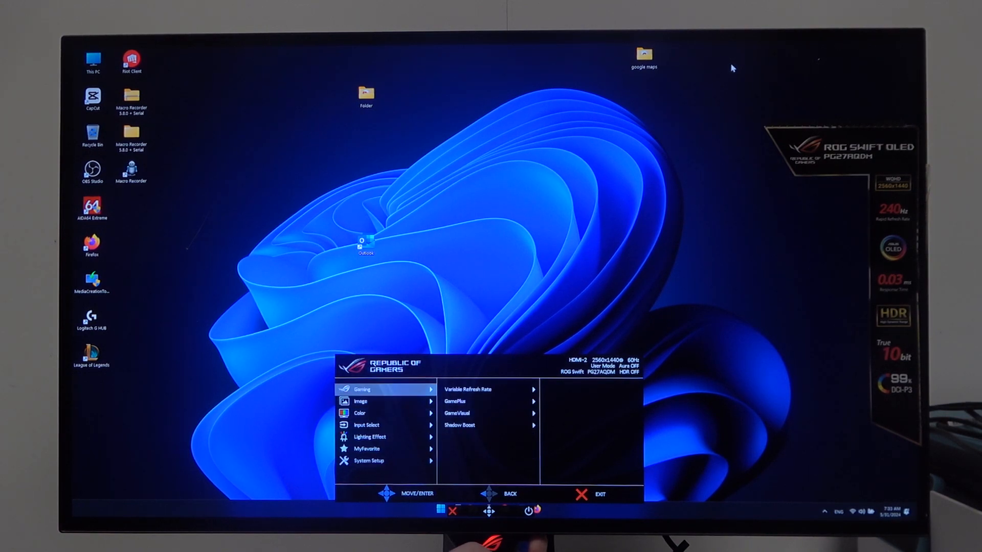
click(489, 389)
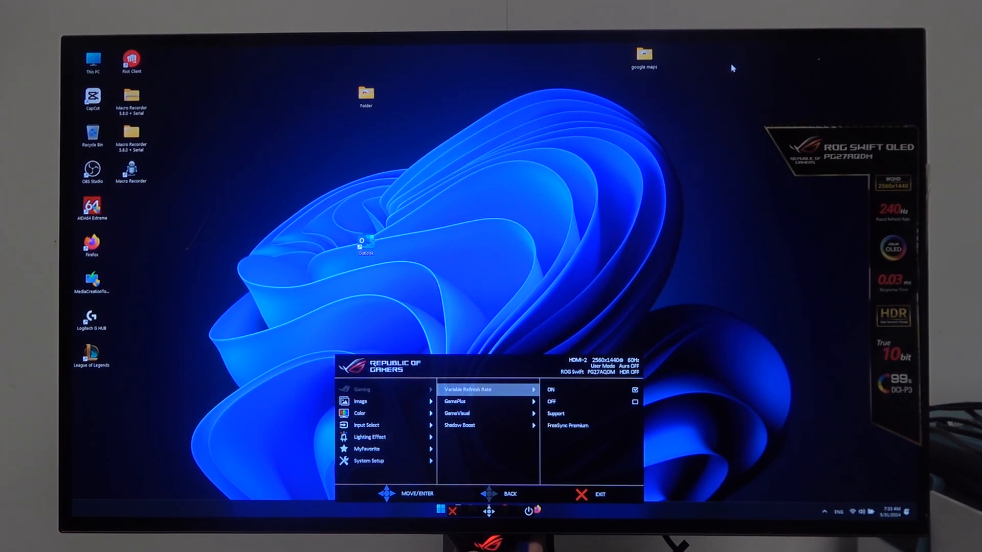